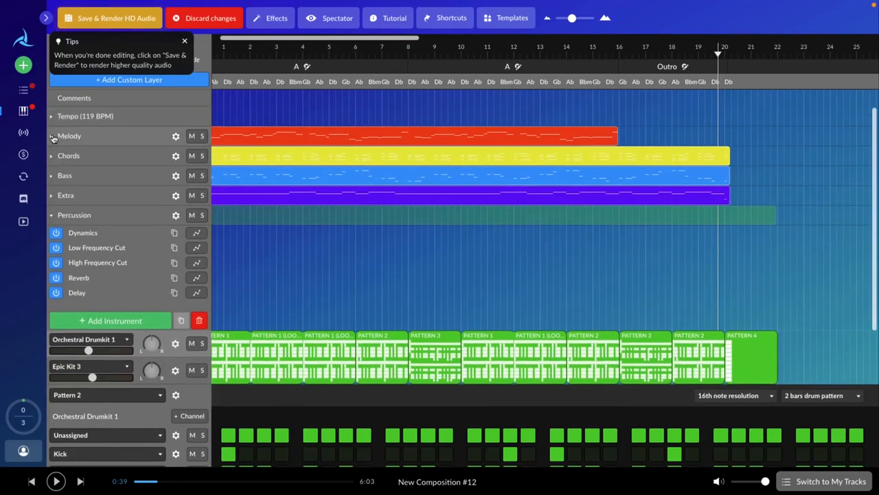
Open Influences, start Create Track, and choose 'Upload an Influence (MIDI or Audio)'.
{"action": "left_click", "coordinate": [52, 136]}
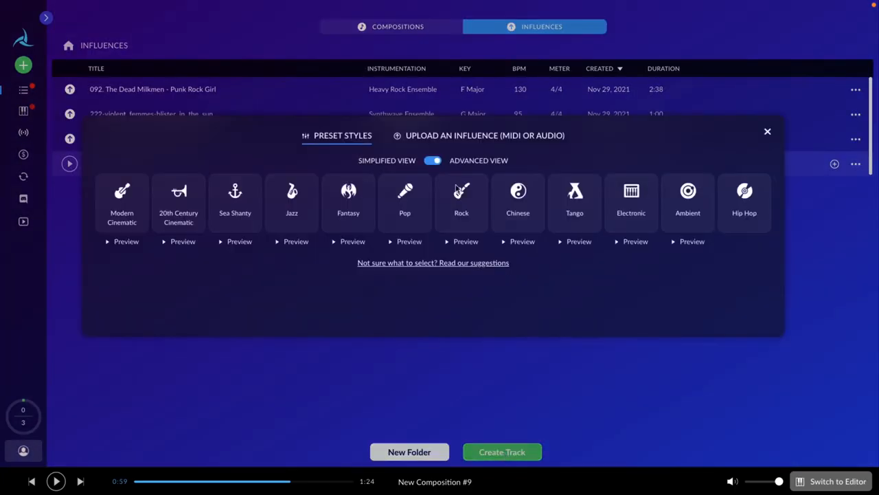
{"action": "left_click", "coordinate": [484, 135]}
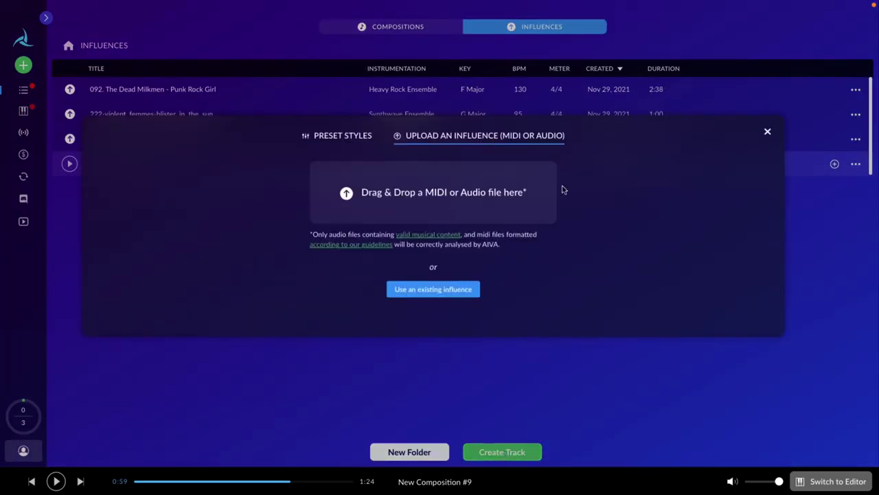
{"action": "left_click", "coordinate": [433, 288]}
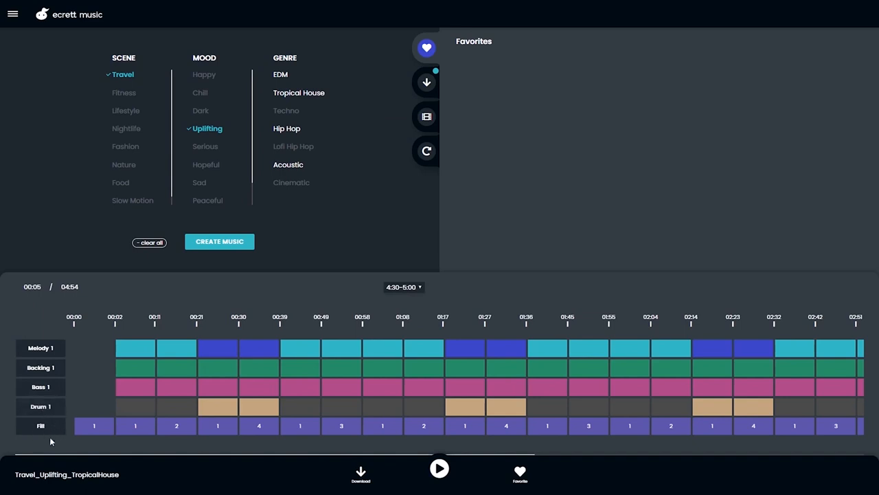
{"action": "mouse_move", "coordinate": [440, 485]}
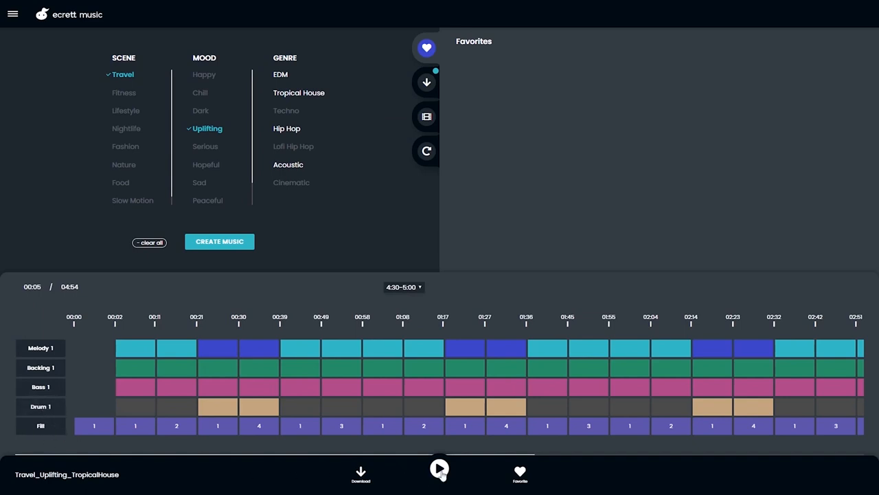